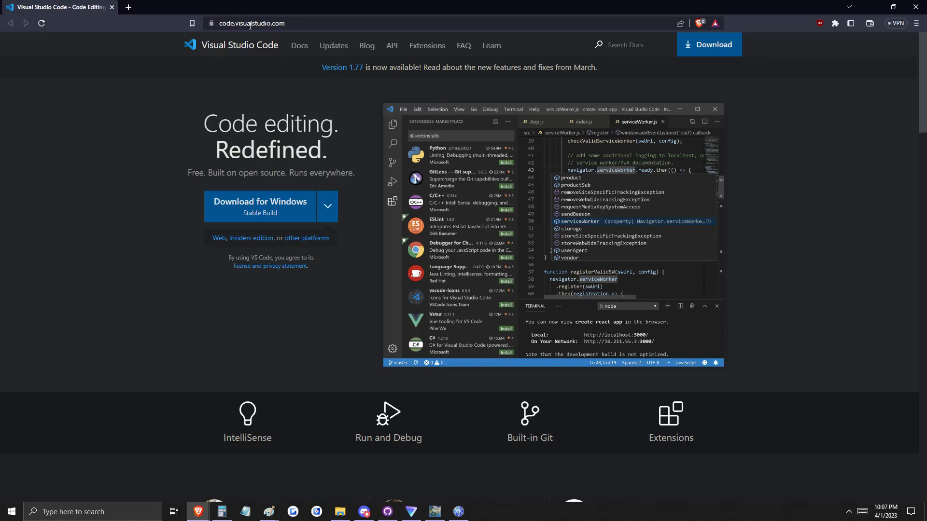
Start the Windows stable build of VS Code downloading from code.visualstudio.com
{"action": "left_click", "coordinate": [260, 204]}
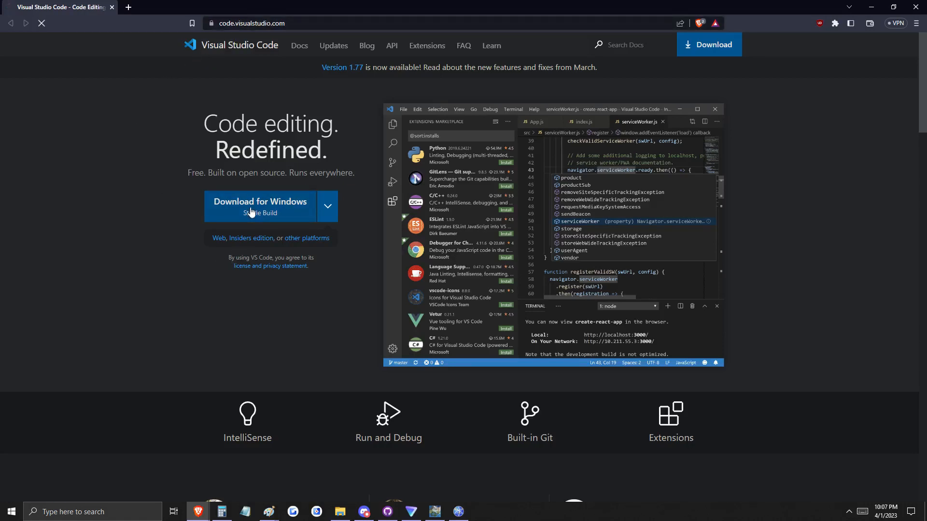
{"action": "left_click", "coordinate": [259, 202]}
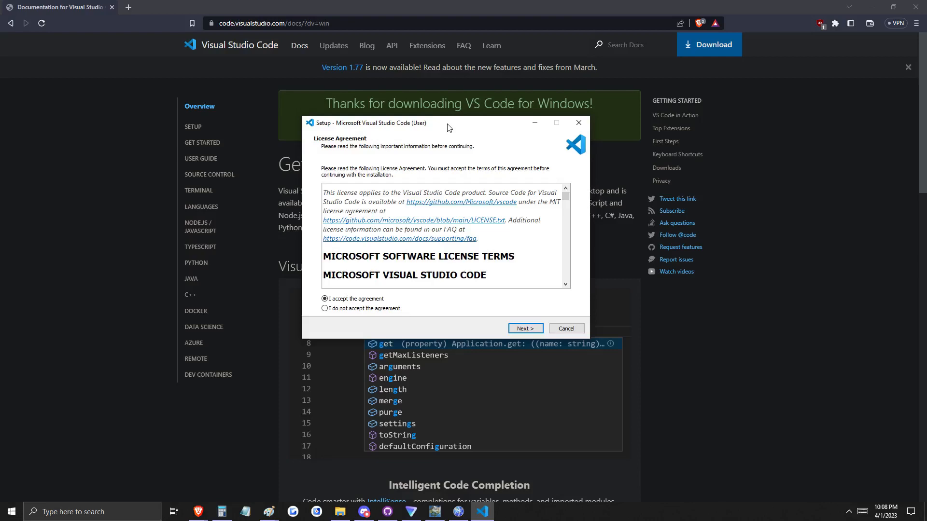
Accept the license, finish the VS Code setup and dismiss the launch error
{"action": "left_click", "coordinate": [524, 328]}
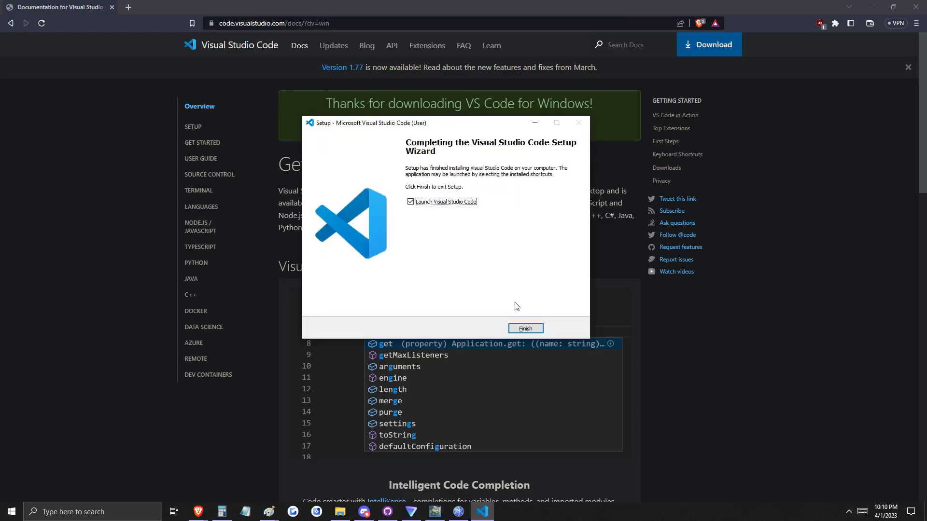
{"action": "left_click", "coordinate": [524, 328]}
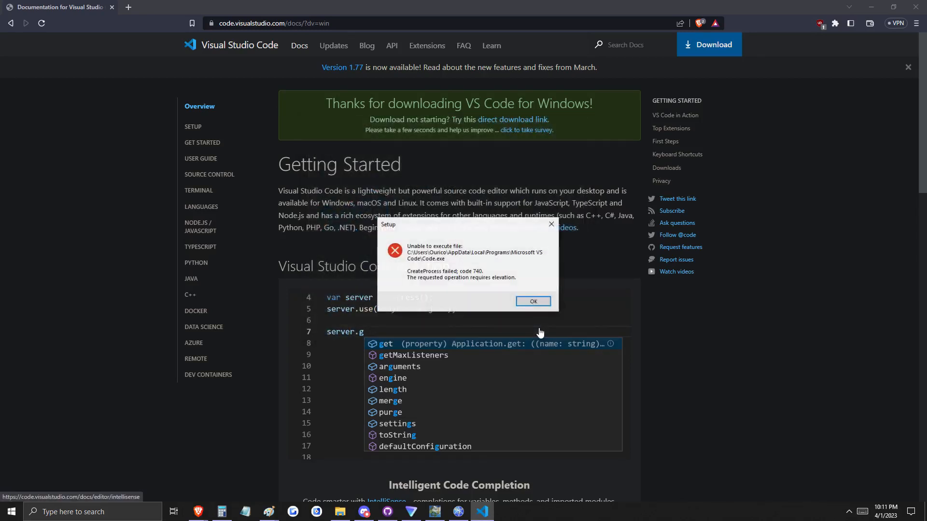
{"action": "left_click", "coordinate": [531, 301]}
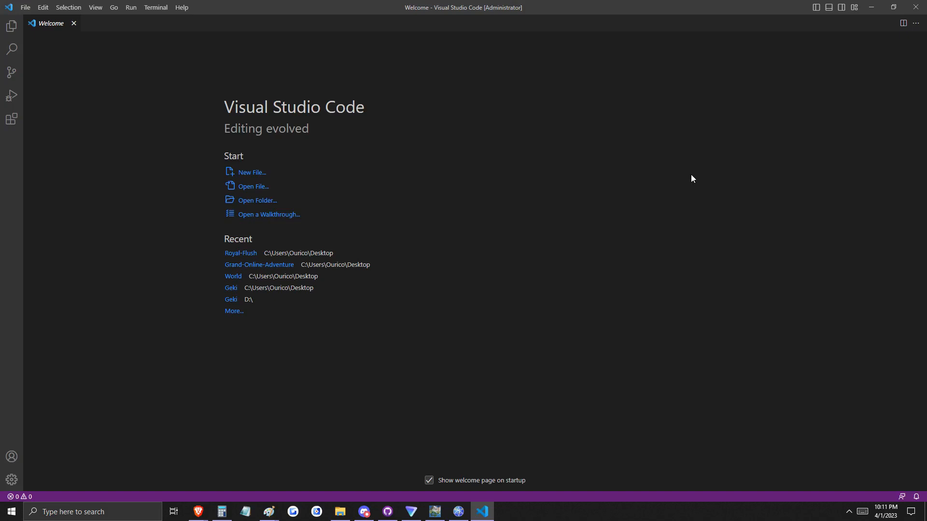
Launch VS Code as administrator and reach its Welcome page, opening Test Project.dm
{"action": "left_click", "coordinate": [339, 512]}
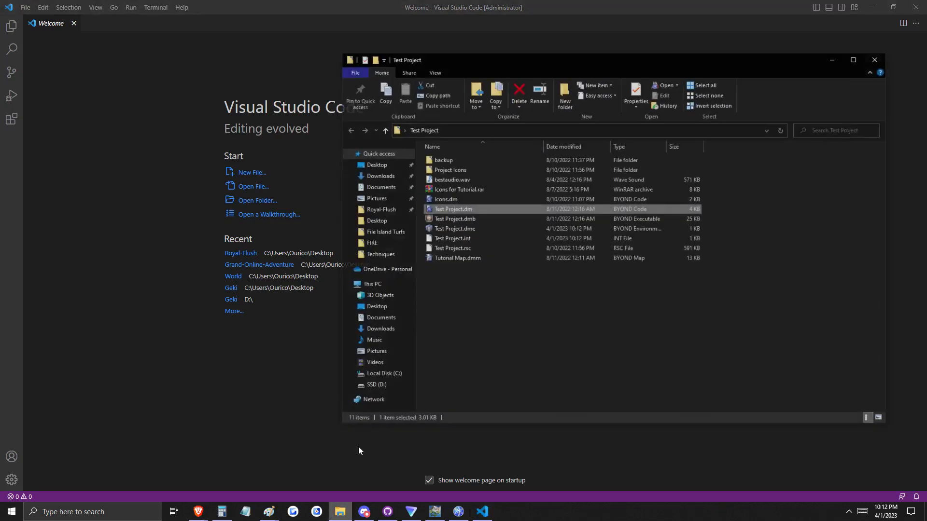
{"action": "double_click", "coordinate": [452, 208]}
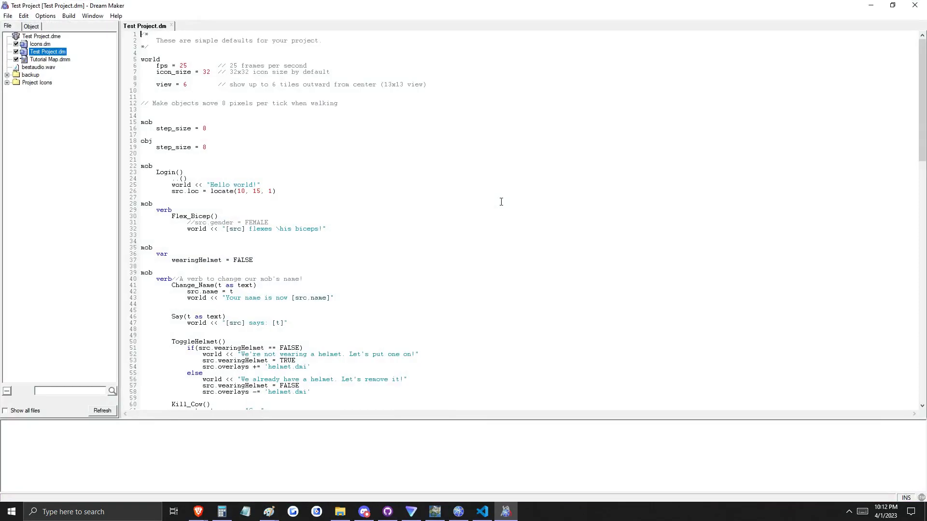
{"action": "left_click", "coordinate": [481, 511]}
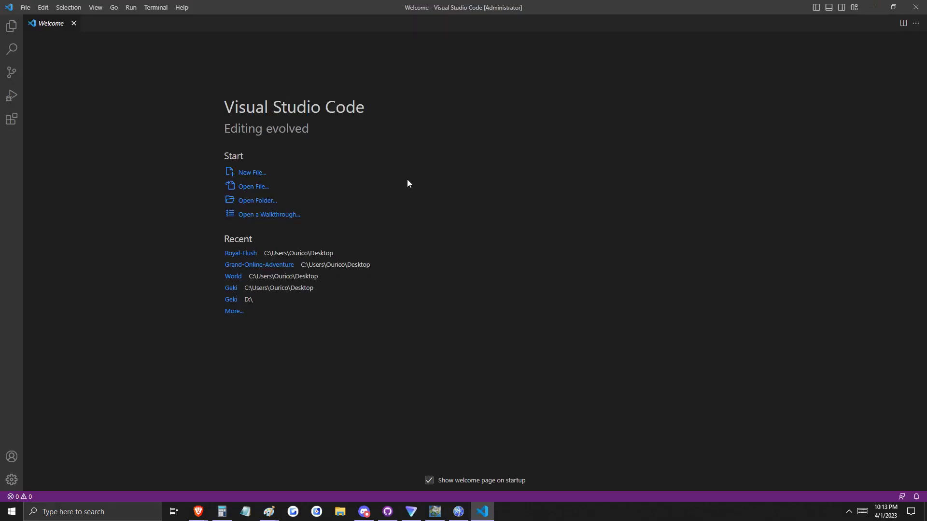
Open the Test Project folder and view Test Project.dm in the editor
{"action": "left_click", "coordinate": [257, 201]}
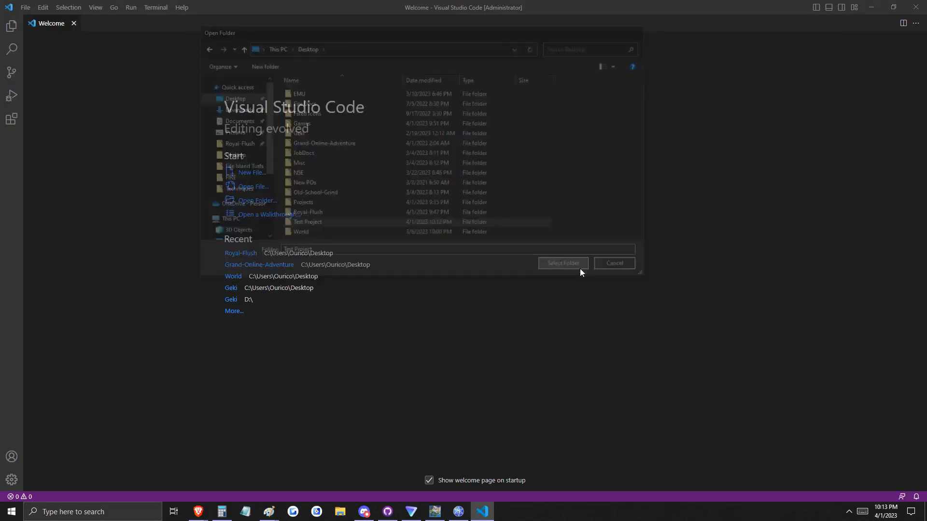
{"action": "left_click", "coordinate": [562, 263]}
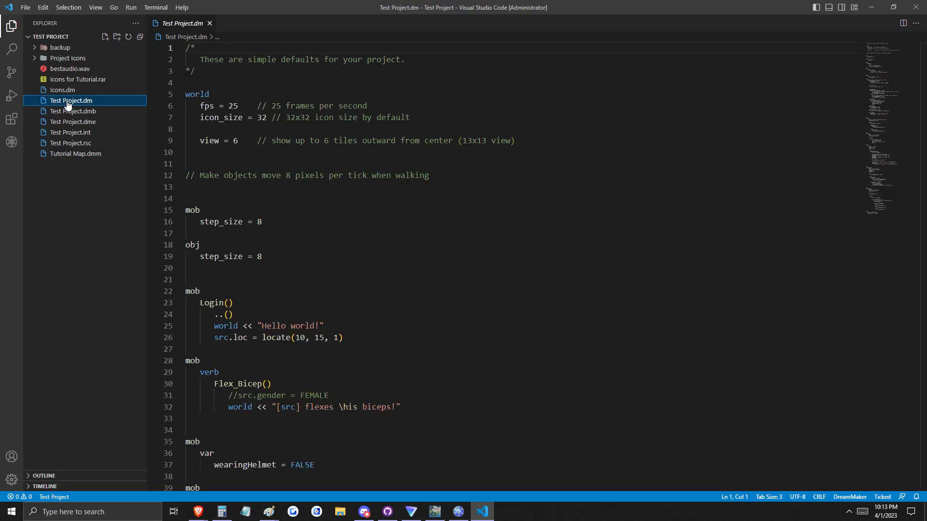
{"action": "scroll", "scroll_direction": "down", "scroll_amount": 3}
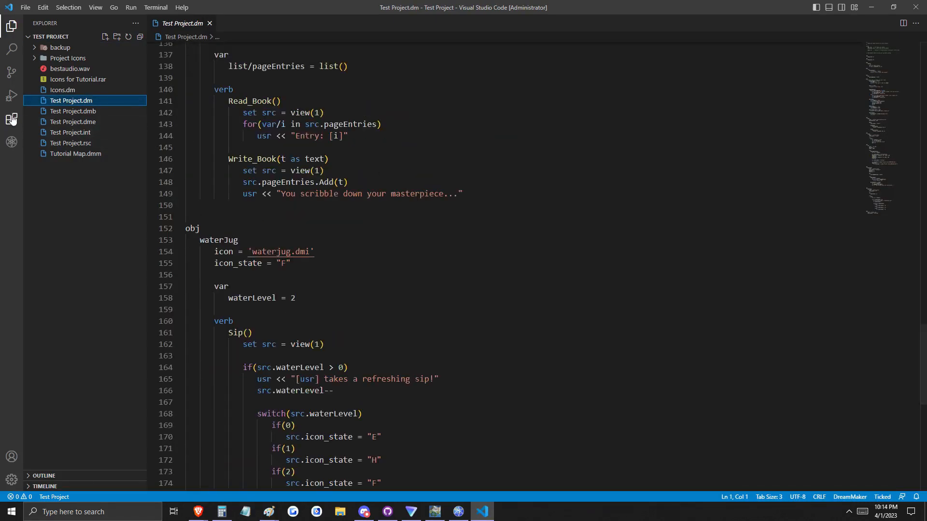
Show the six installed extensions, including DreamMaker tools, in the Extensions view
{"action": "left_click", "coordinate": [11, 118]}
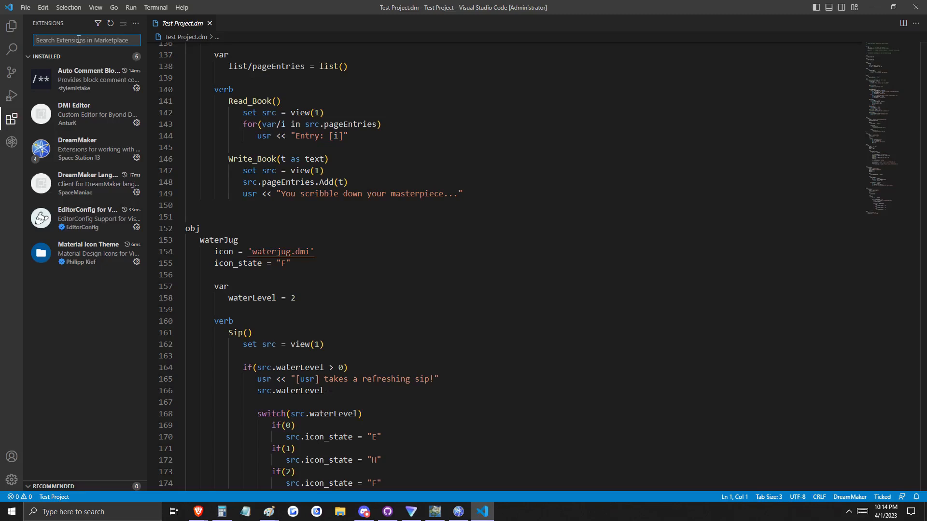
{"action": "left_click", "coordinate": [185, 146]}
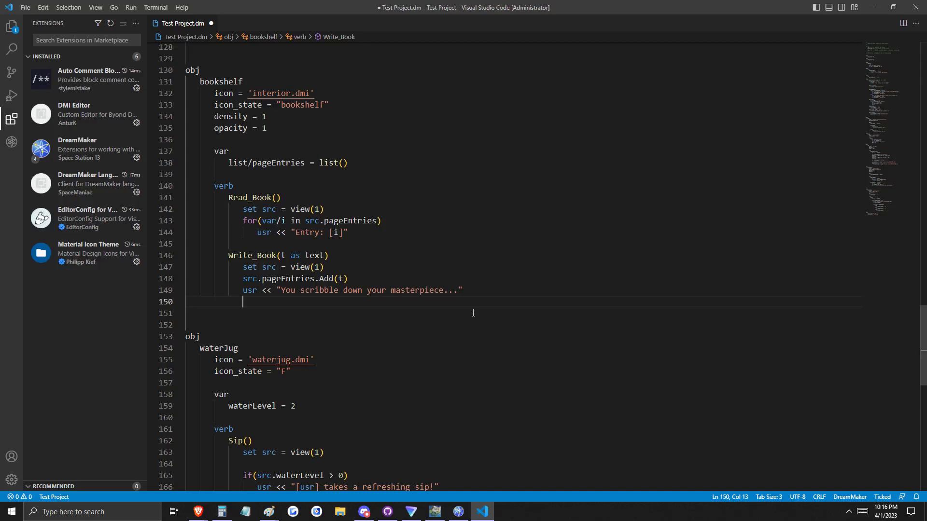
Run the build task on Test Project.dme, finishing with 0 errors and 0 warnings
{"action": "type", "text": "an"}
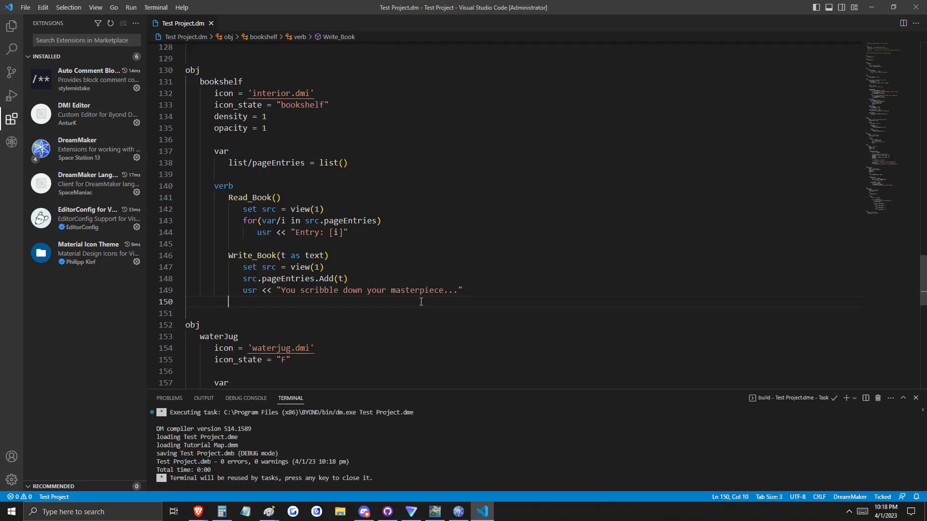
Run the compiled Test Project in Dream Seeker, see 'Hello world!', then exit the game
{"action": "left_click", "coordinate": [12, 95]}
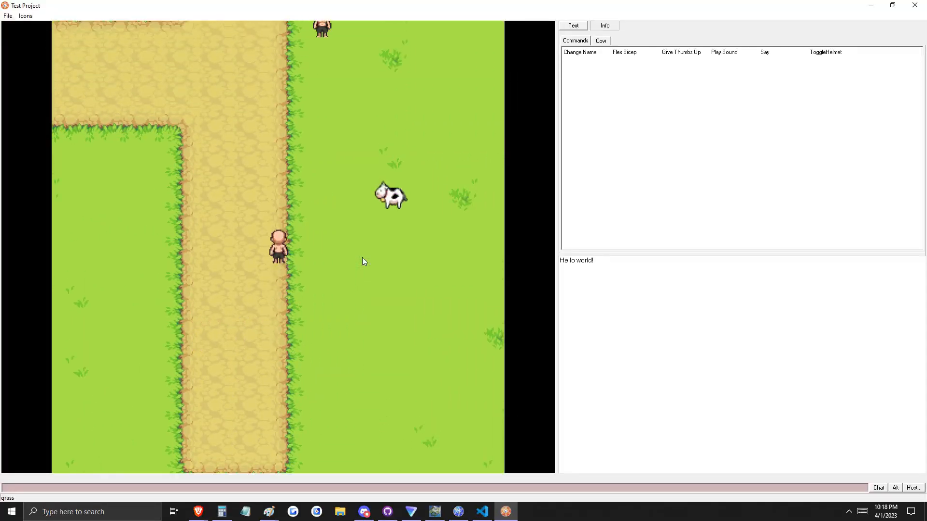
{"action": "left_click", "coordinate": [481, 511]}
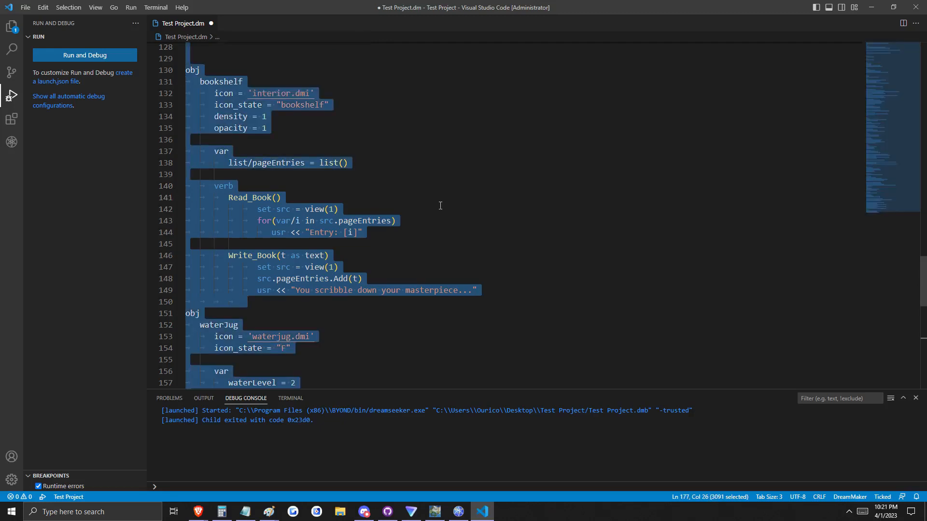
{"action": "mouse_move", "coordinate": [96, 23]}
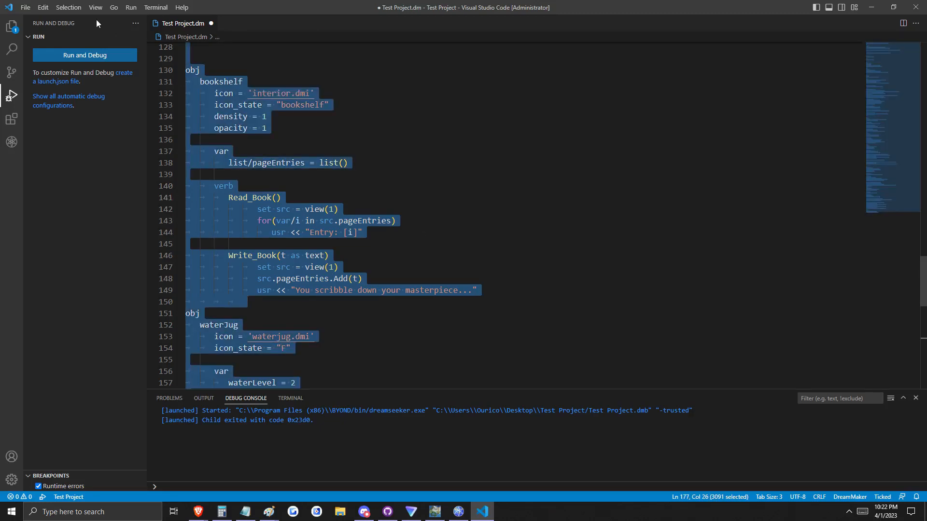
Run 'Convert Indentation to Tabs' on the whole file via the command palette
{"action": "key", "text": "ctrl+shift+p"}
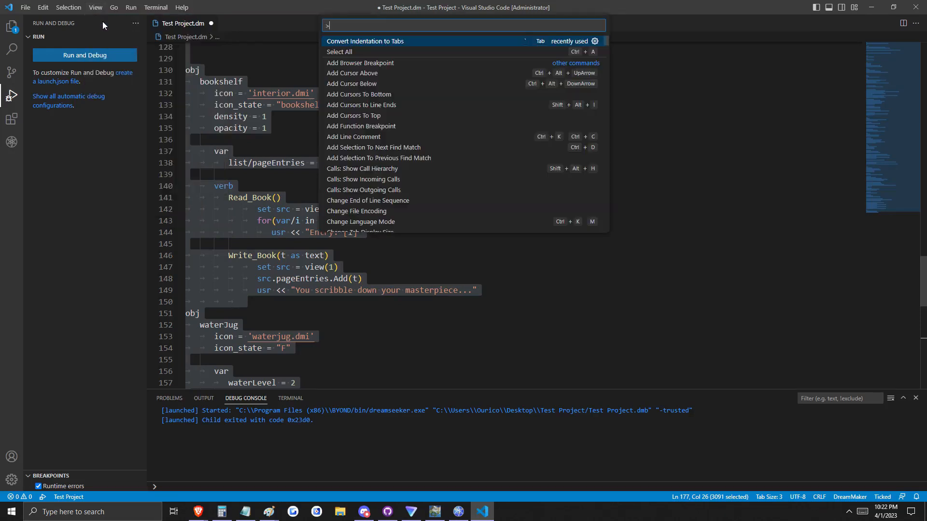
{"action": "mouse_move", "coordinate": [390, 97]}
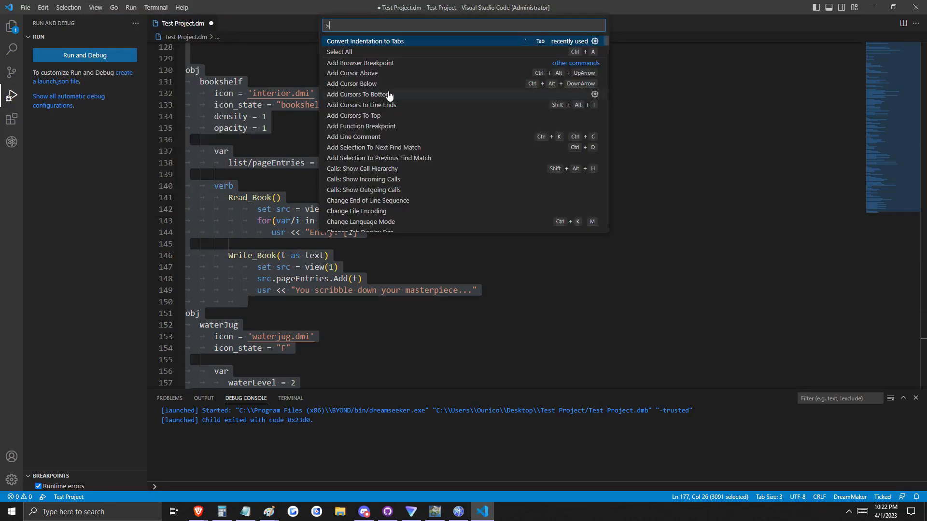
{"action": "type", "text": "conve"}
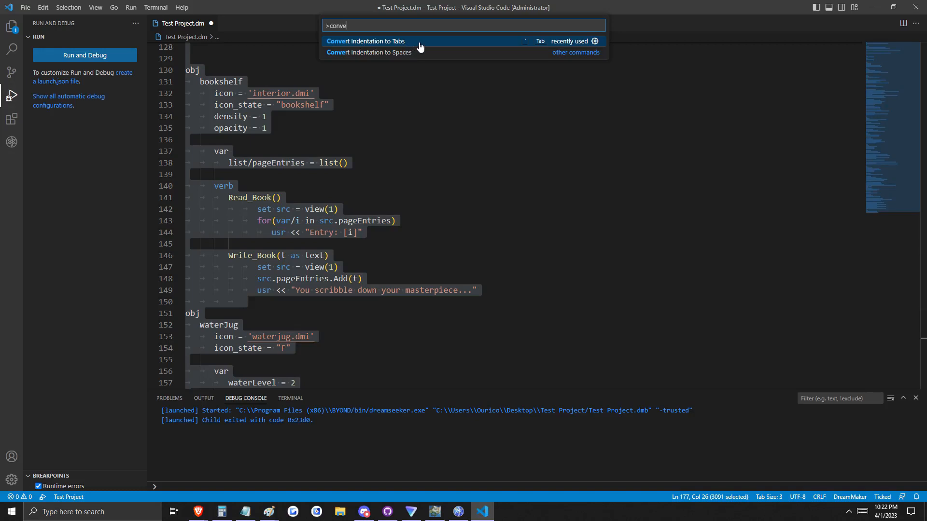
{"action": "mouse_move", "coordinate": [529, 48]}
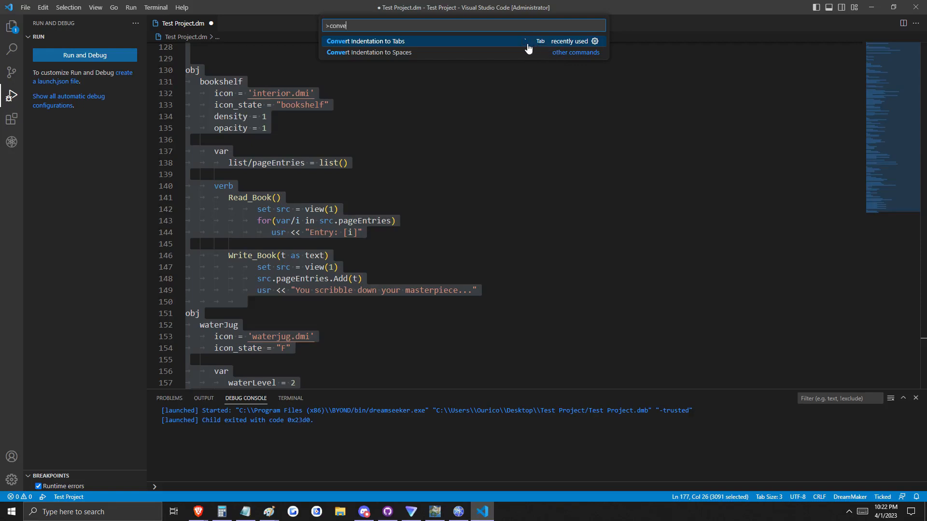
{"action": "mouse_move", "coordinate": [594, 41]}
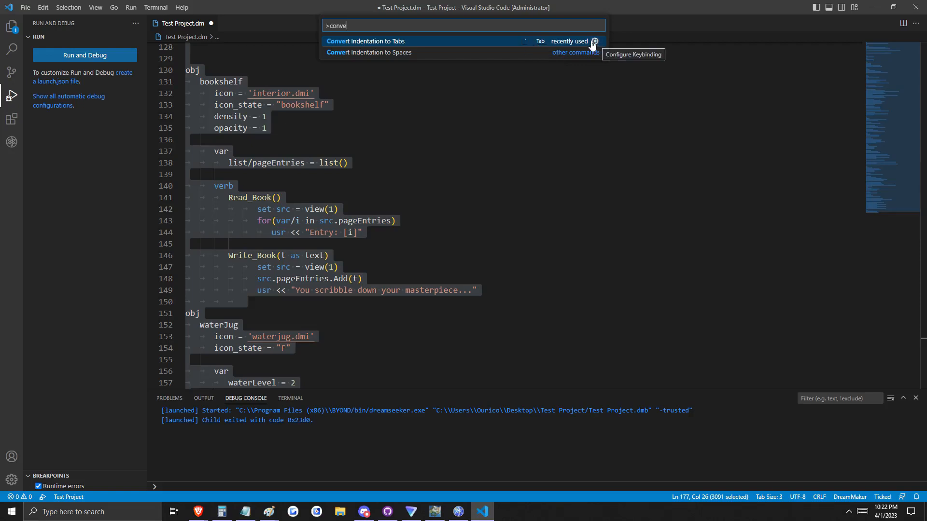
{"action": "left_click", "coordinate": [365, 41]}
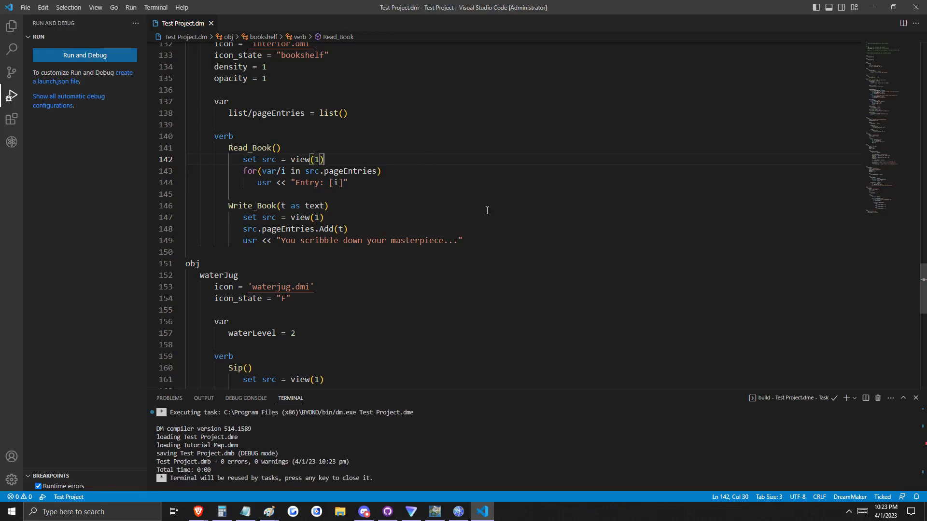
Save and rebuild, then move editing to the bookshelf's Write_Book verb
{"action": "left_click", "coordinate": [324, 217]}
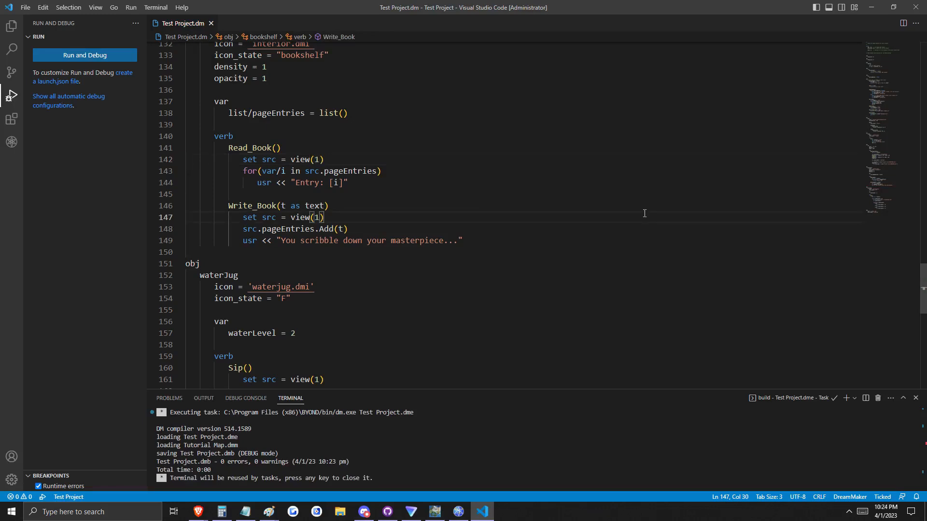